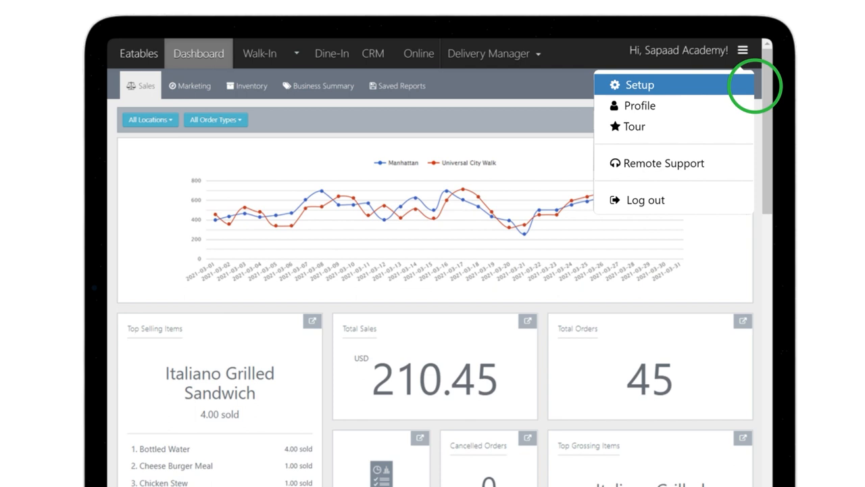
Navigate to the Manhattan location's Token Screen under Printer & Peripheral Settings
click(640, 84)
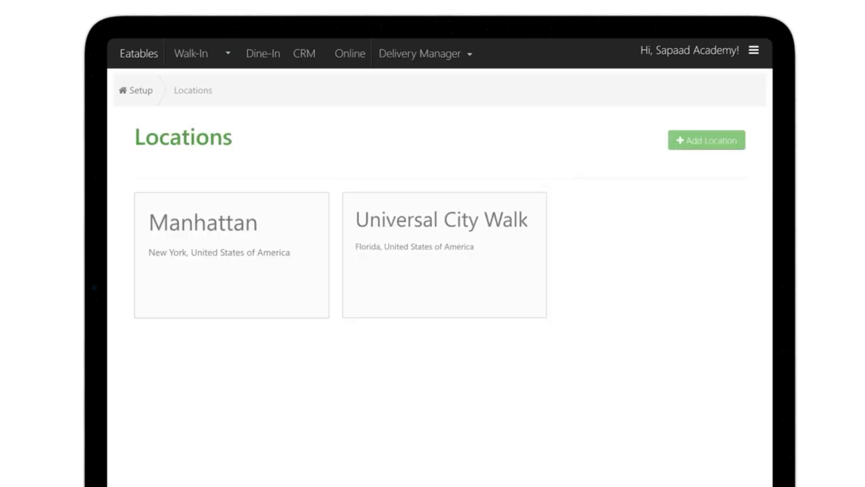
mouse_move(231, 255)
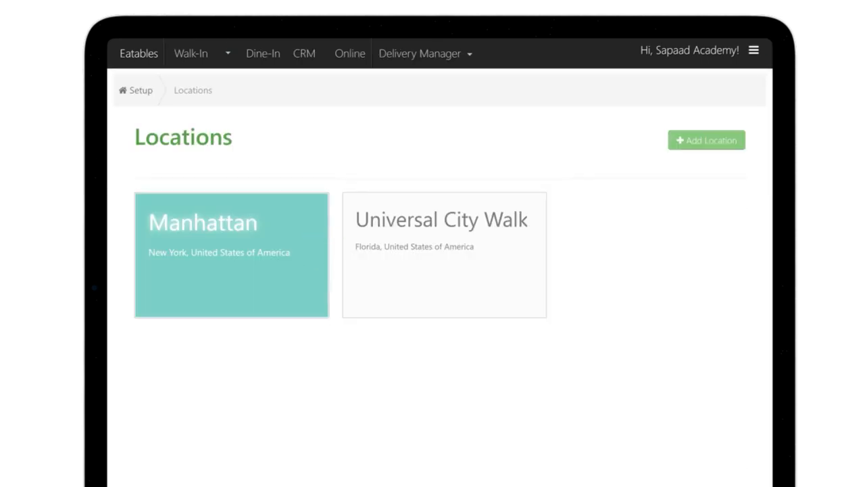
click(231, 254)
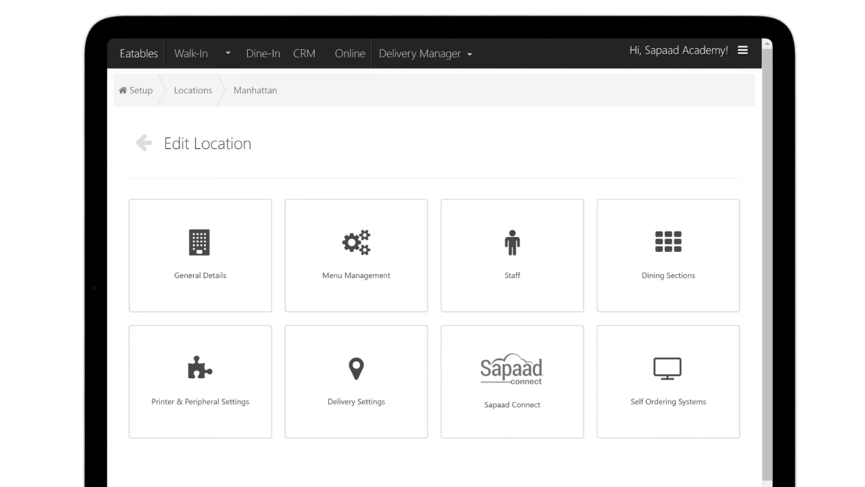
click(200, 381)
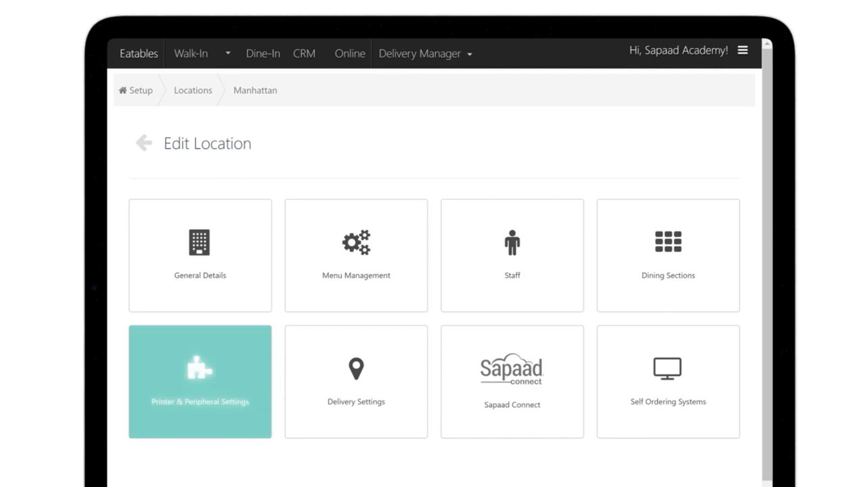
click(200, 381)
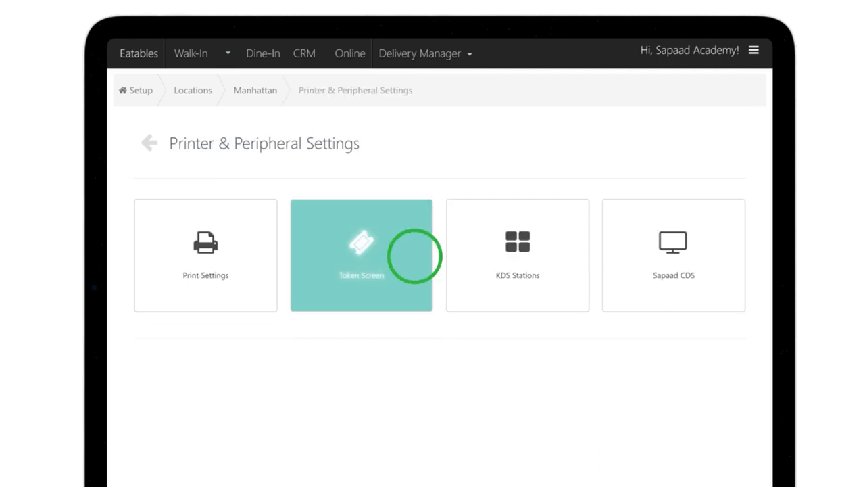
click(361, 254)
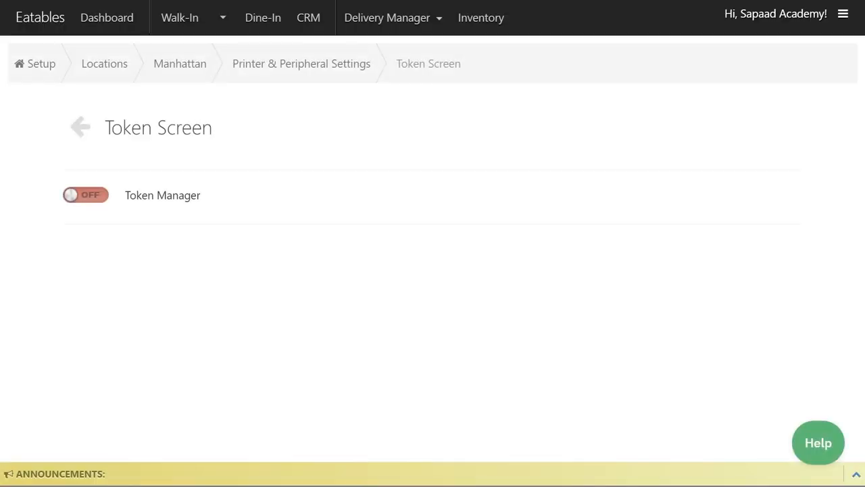
Toggle the Token Manager to ON for Manhattan
click(86, 195)
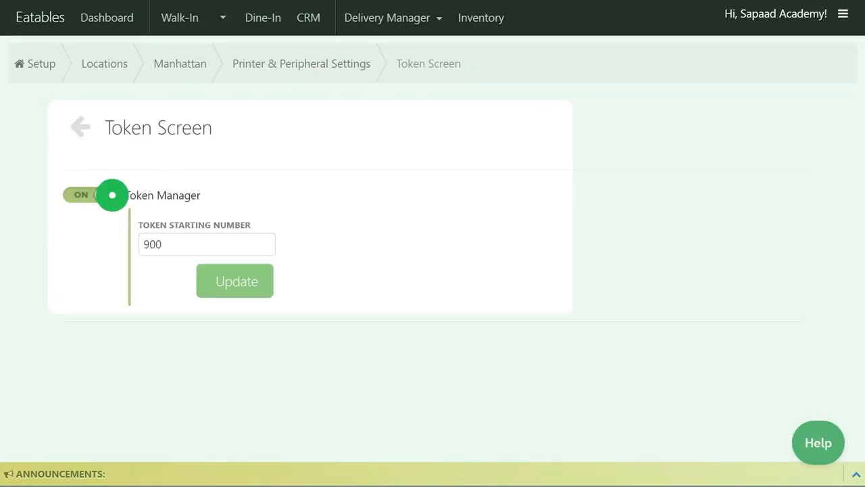
click(112, 194)
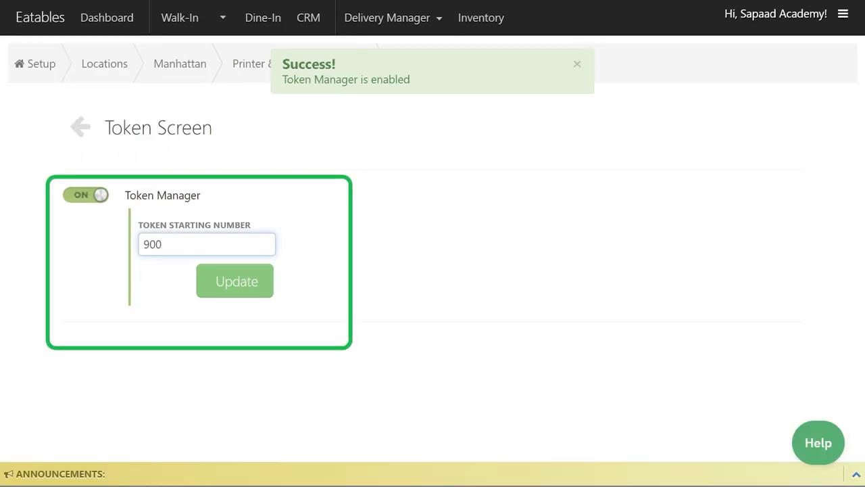
Replace the token starting number 900 with 001 and update it
click(205, 244)
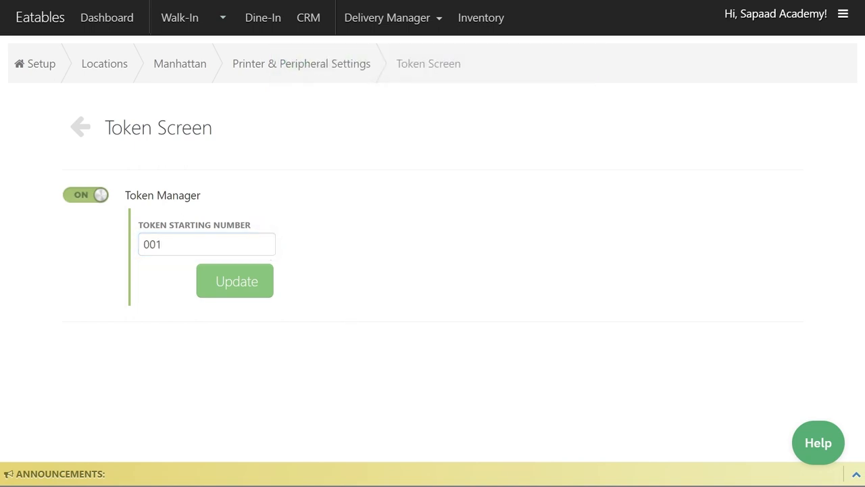
click(235, 279)
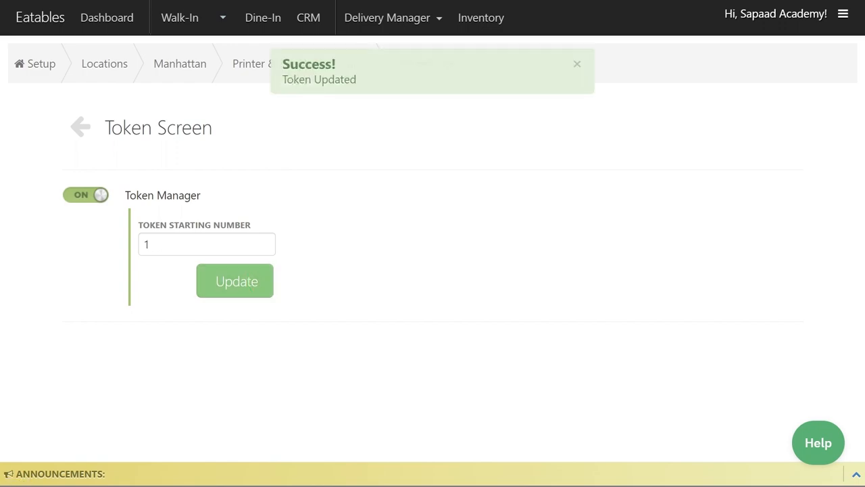